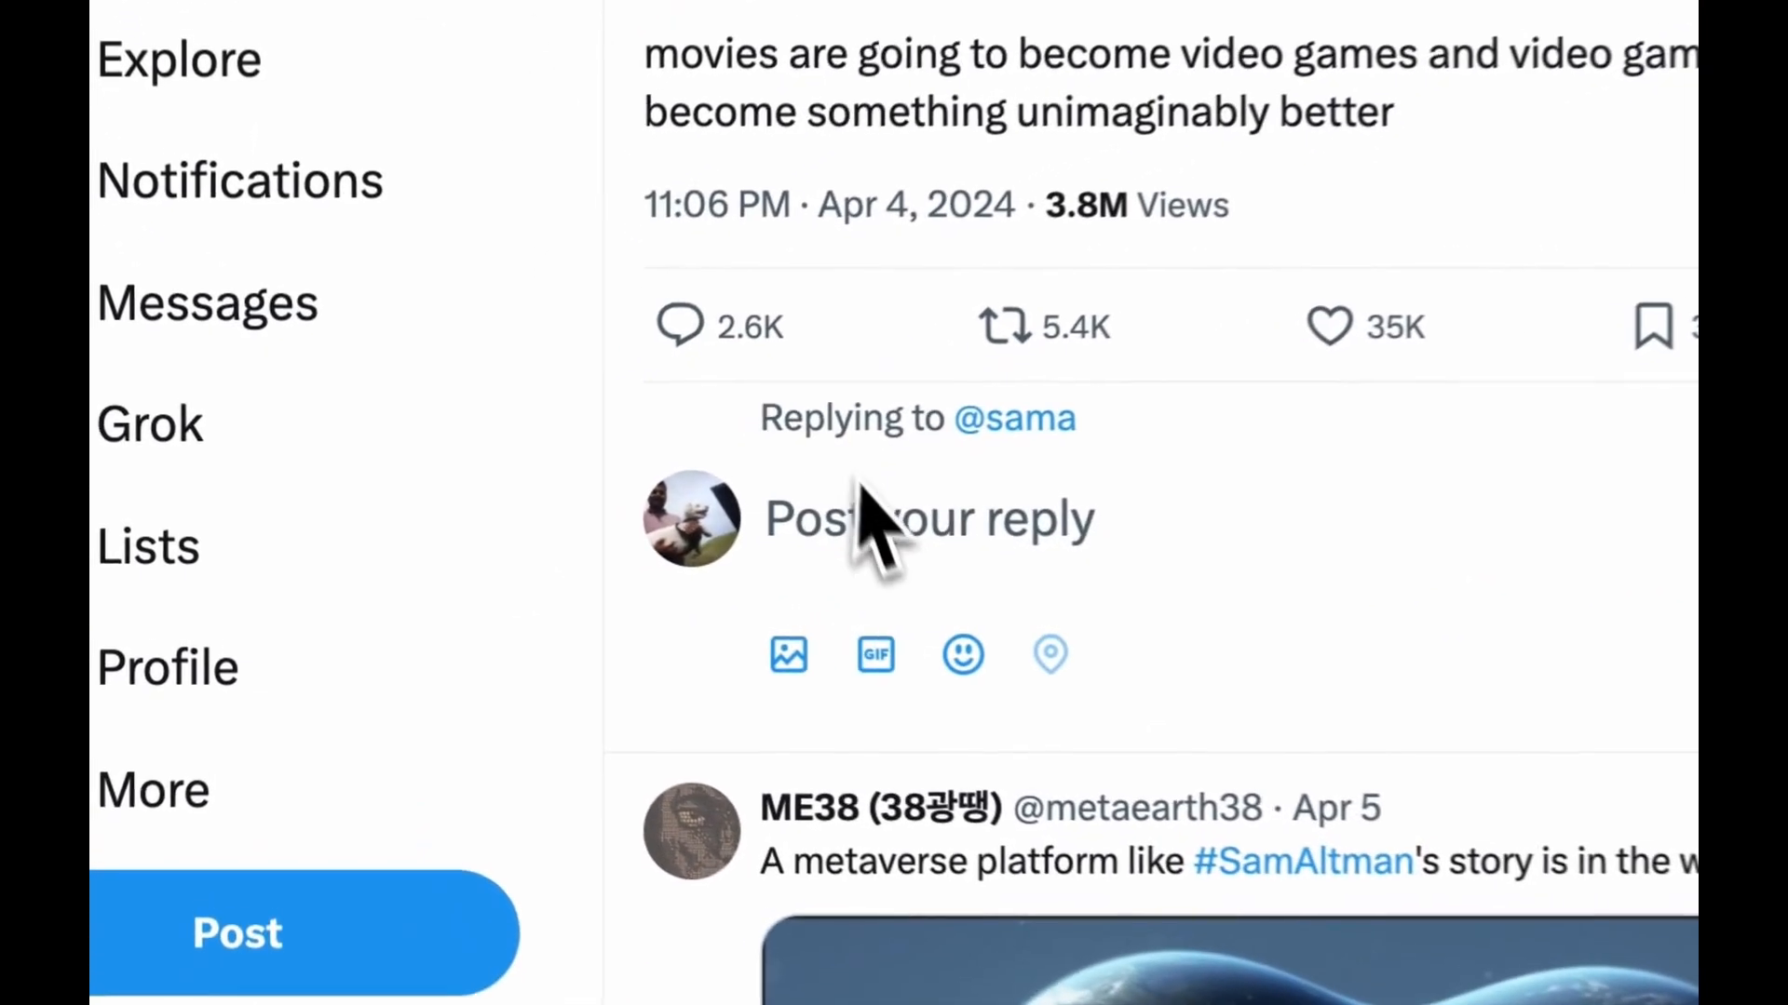
text(generate a fu)
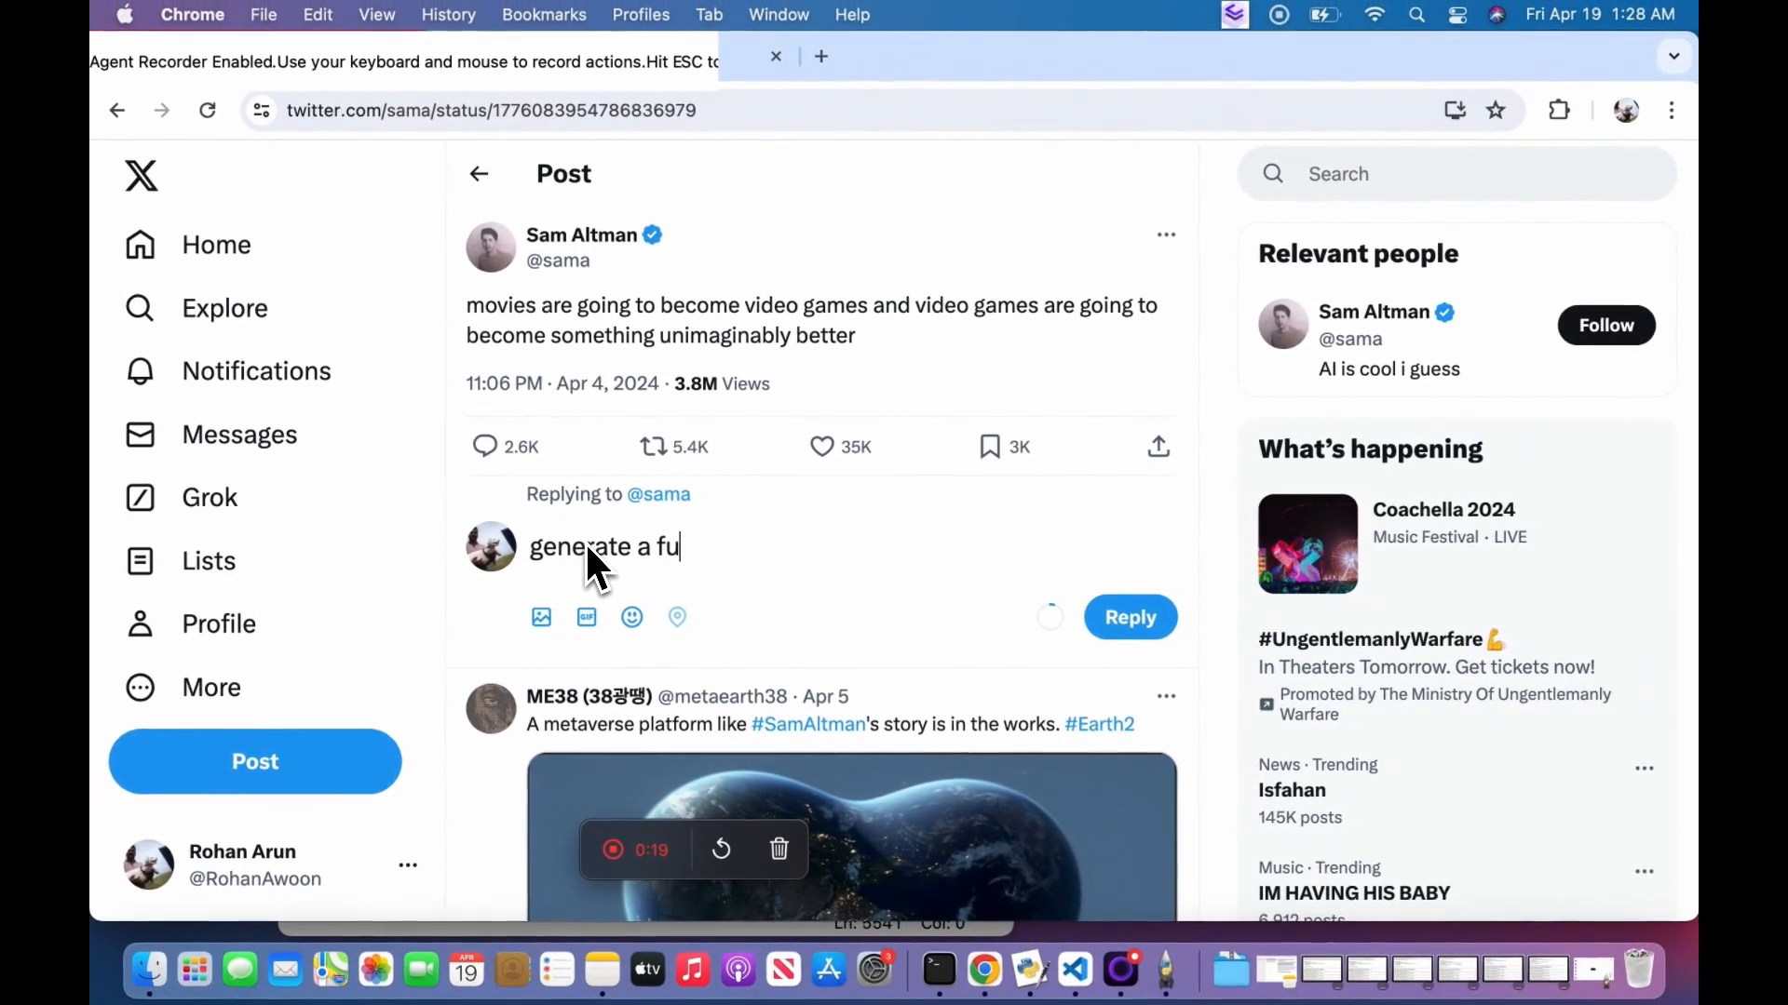
text(nny repl)
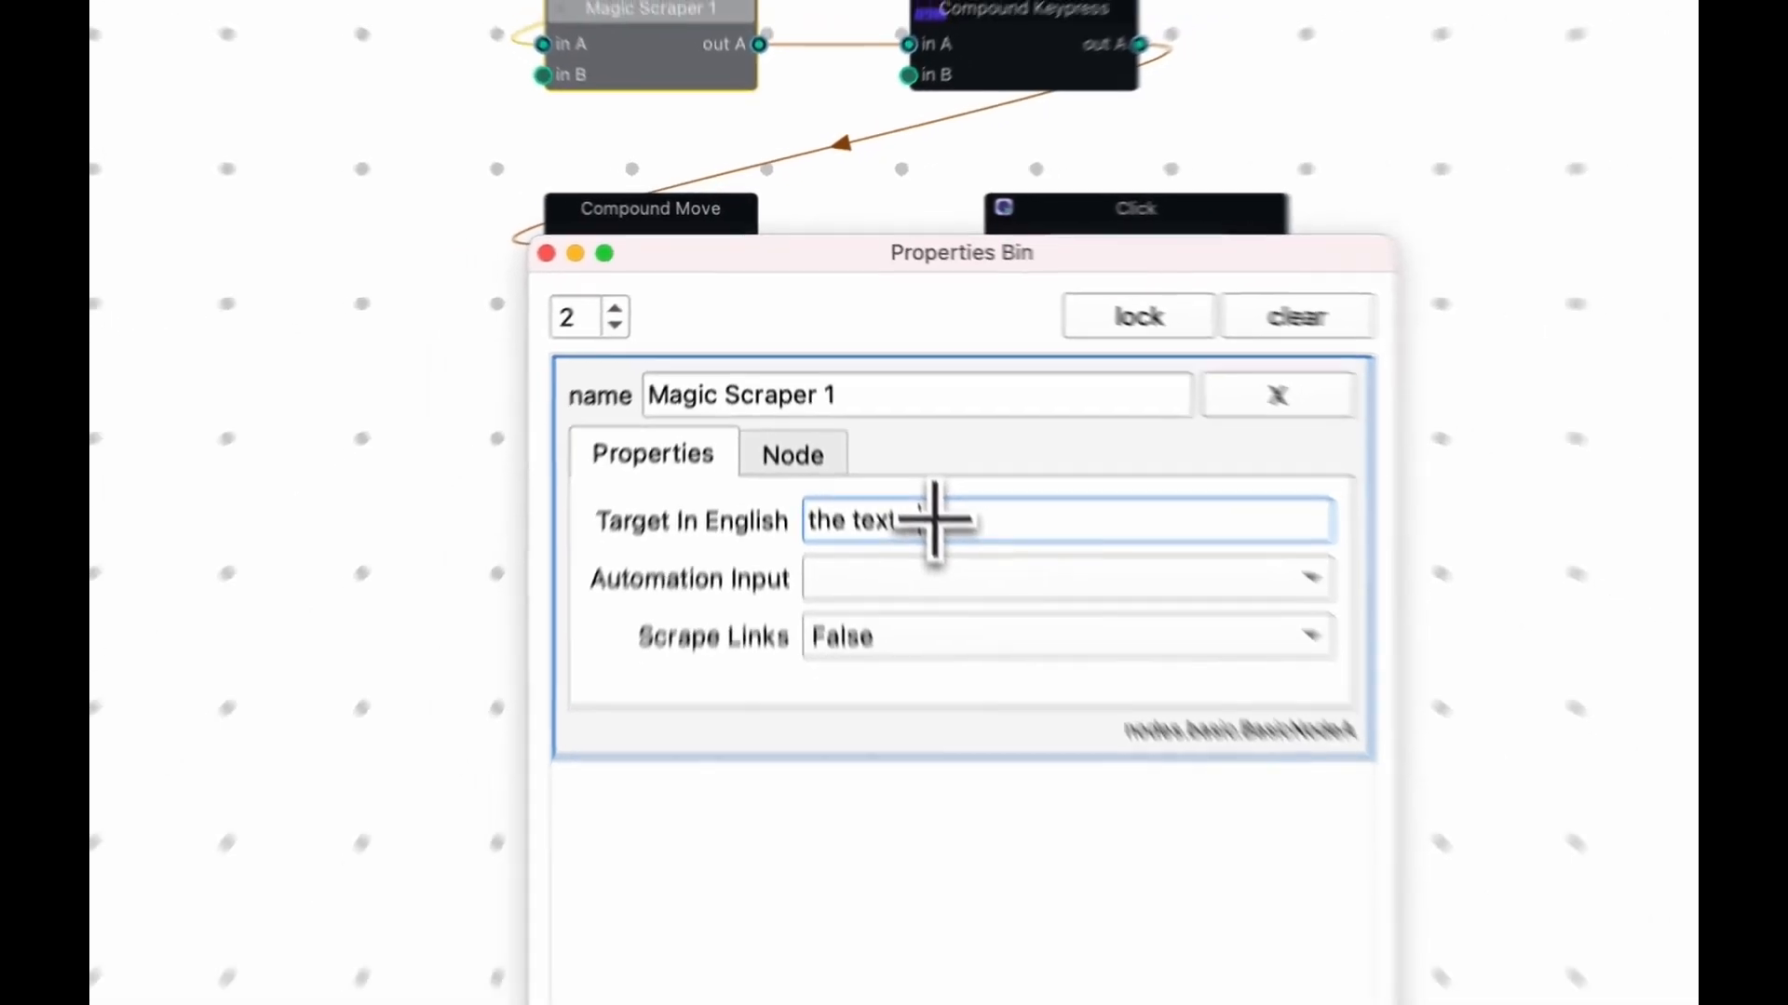
text(top twee)
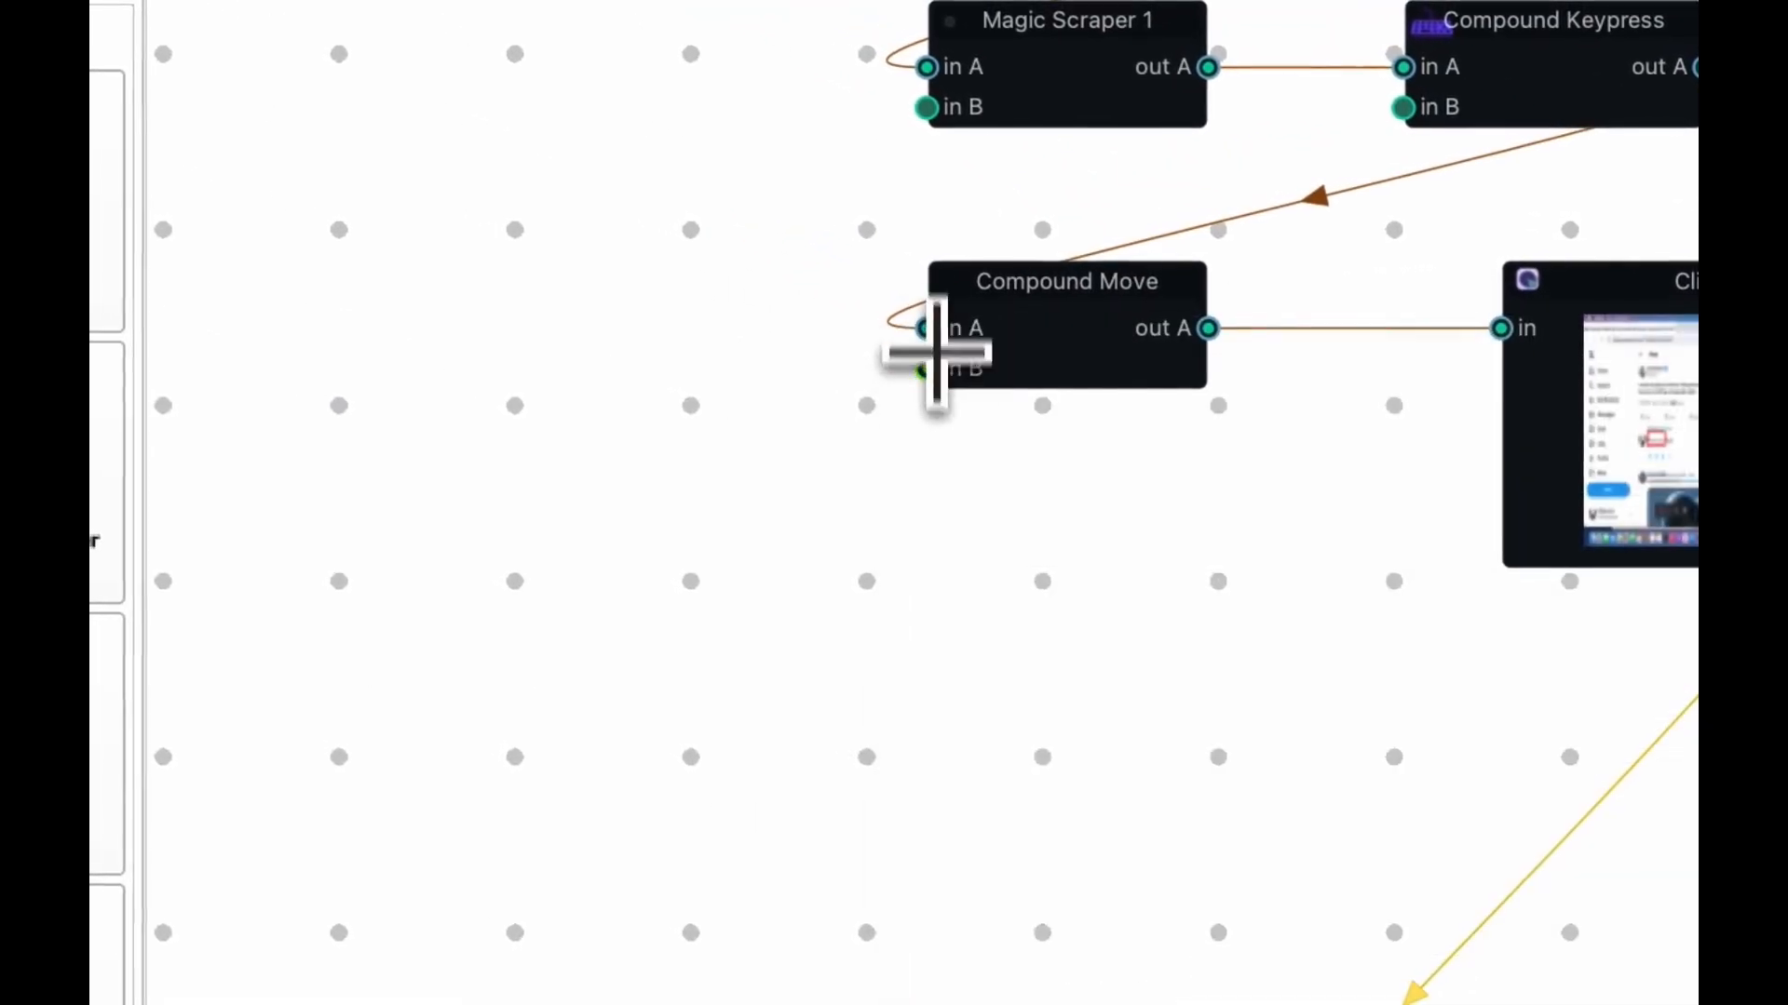
mouse_move(851, 745)
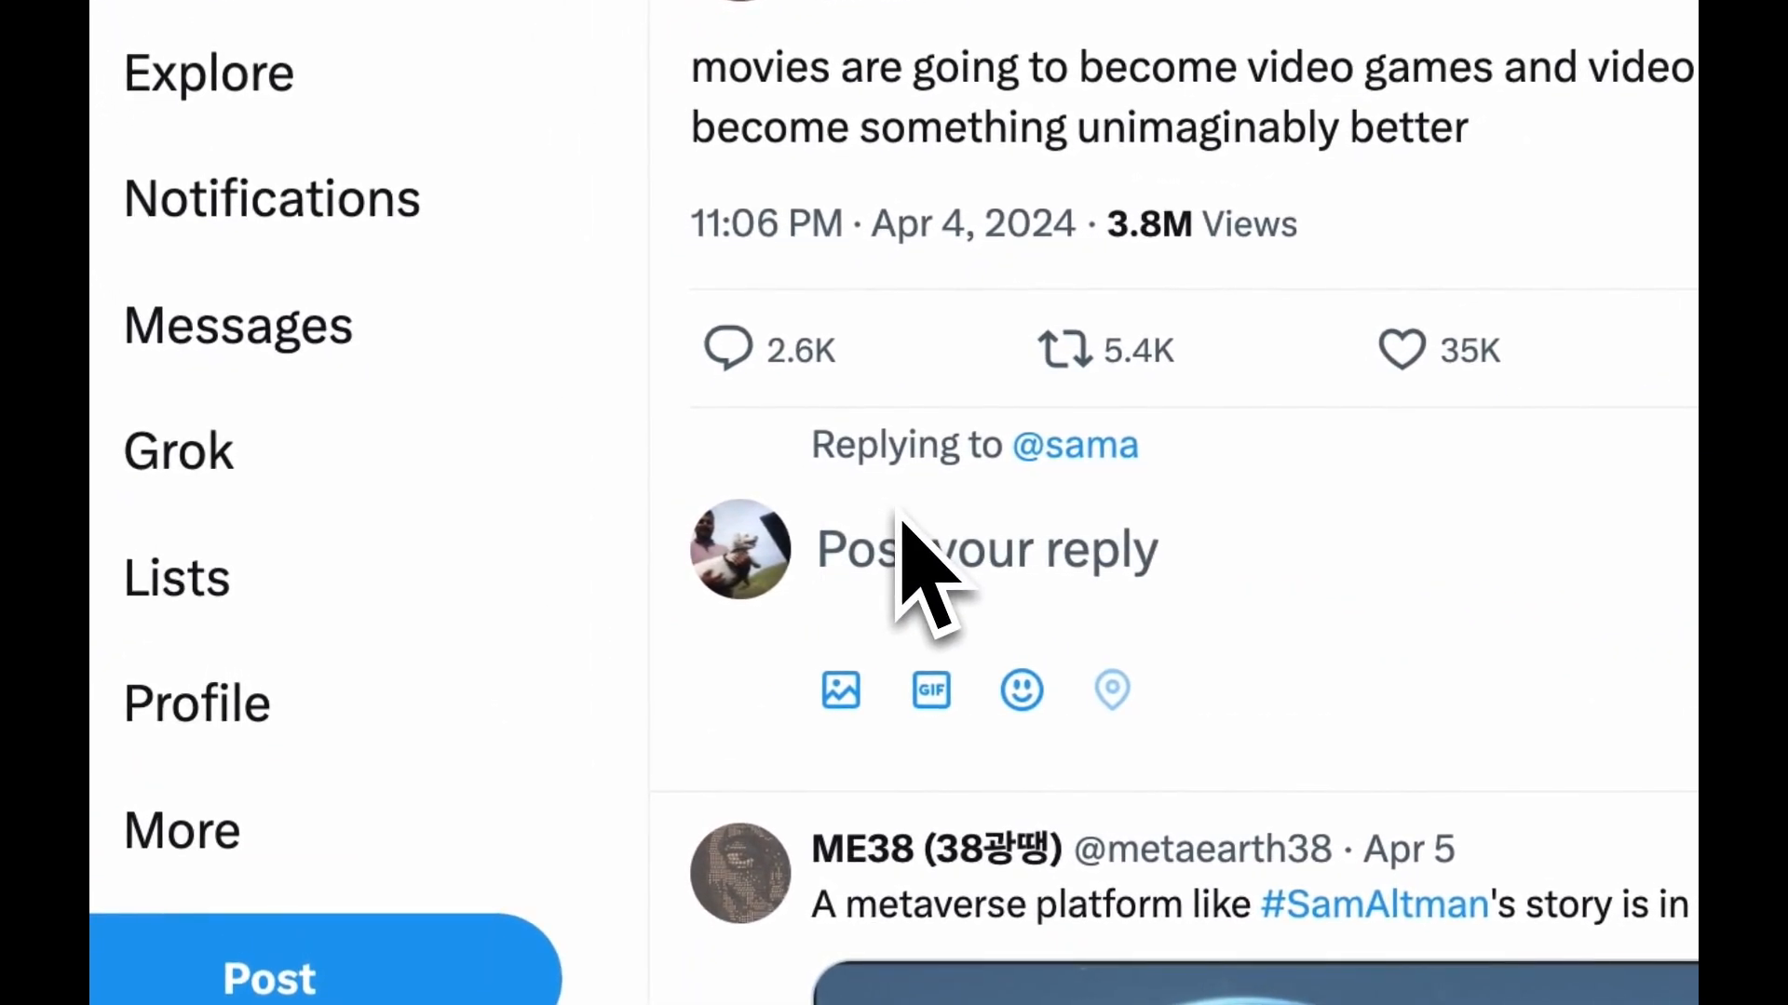
text(Sure, here's a funn)
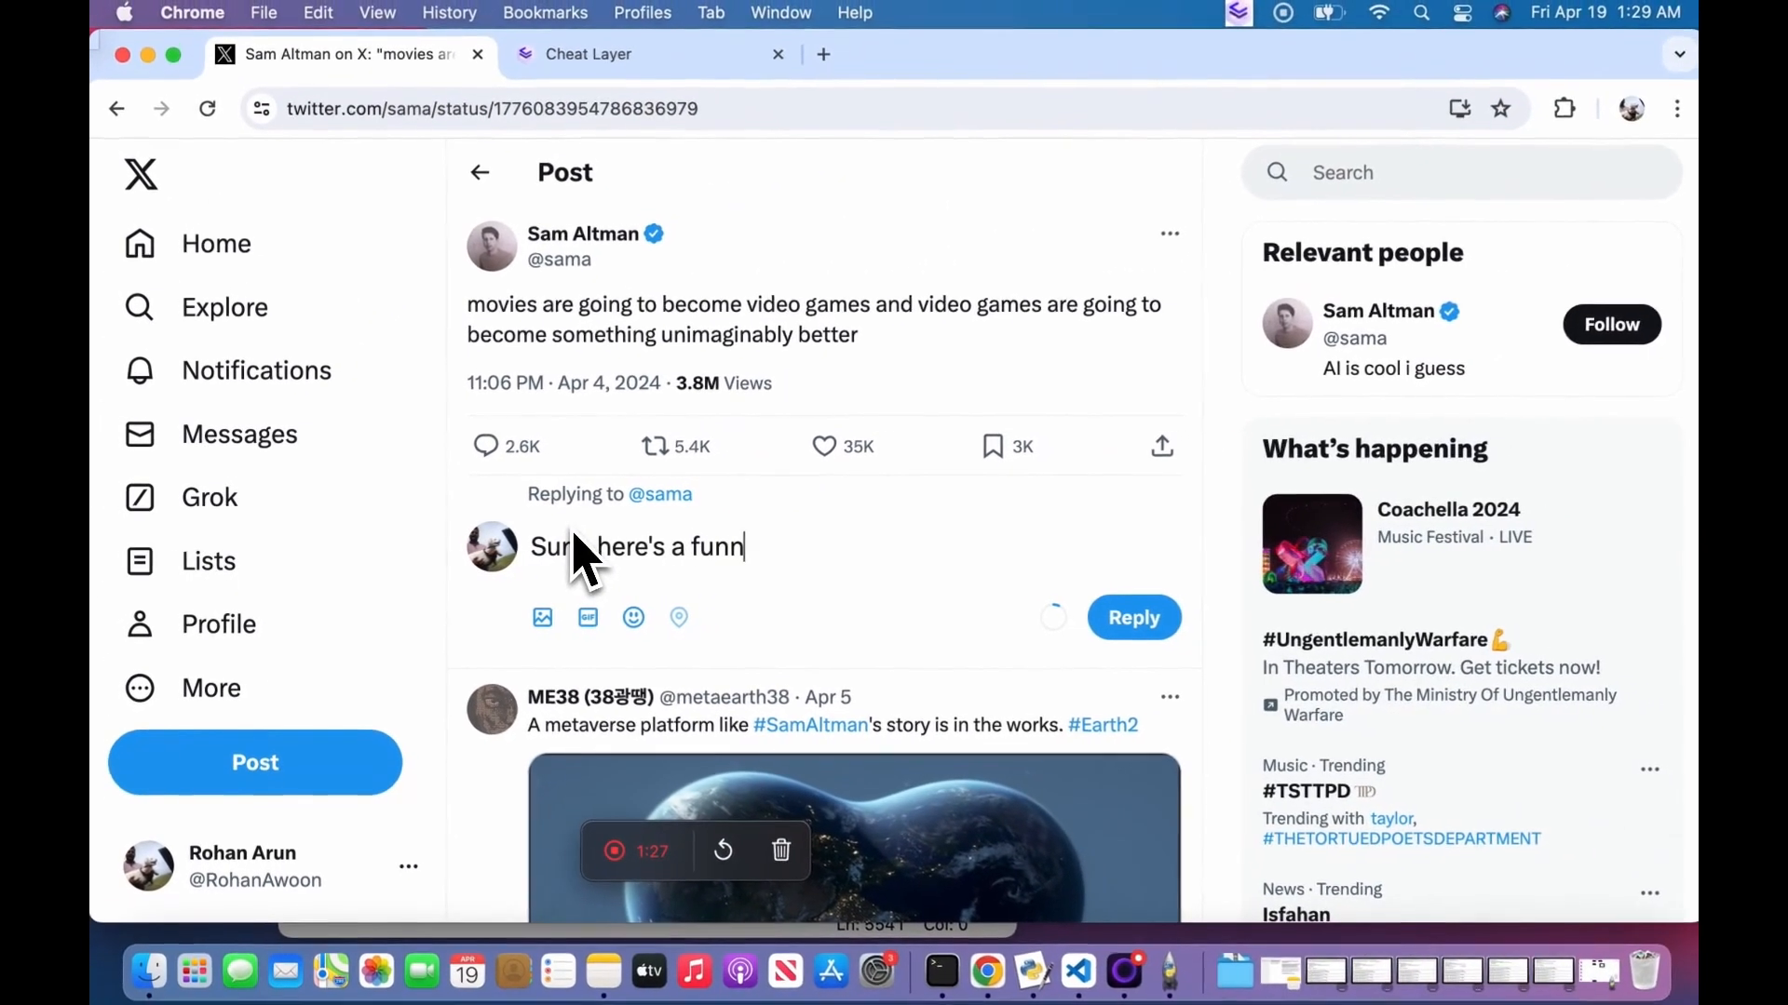